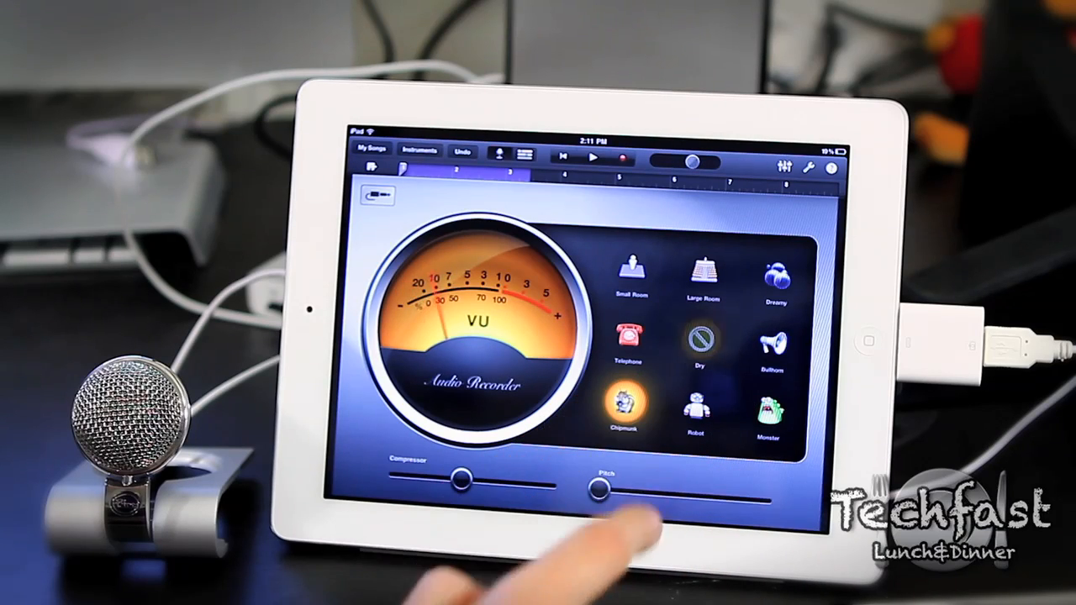
Raise the Pitch slider of the Chipmunk voice effect in the Audio Recorder.
drag(597, 494, 697, 494)
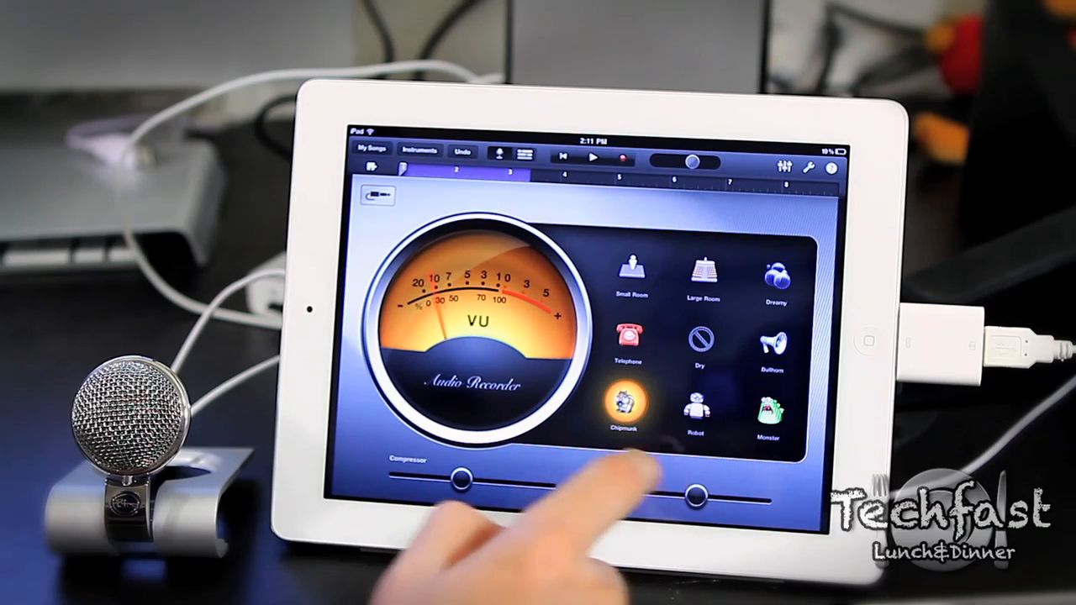